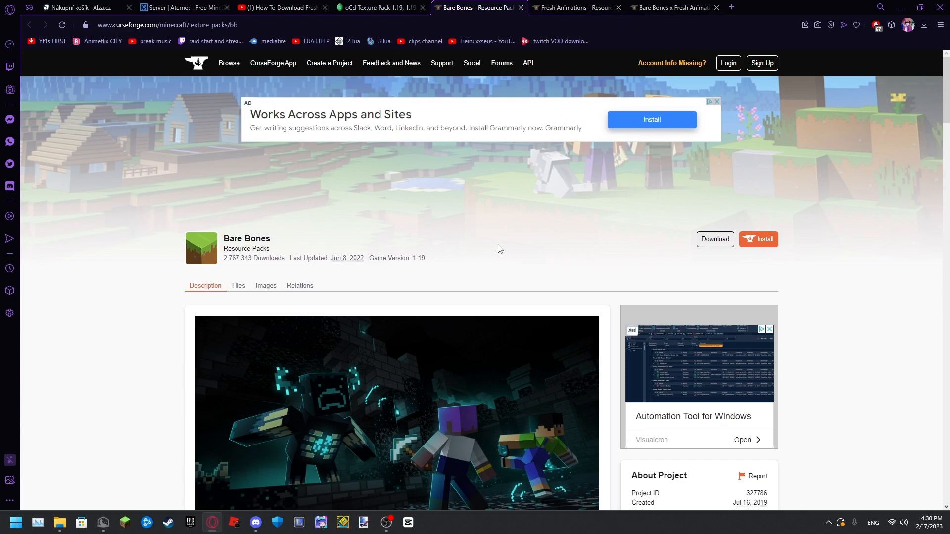
pyautogui.moveTo(498, 255)
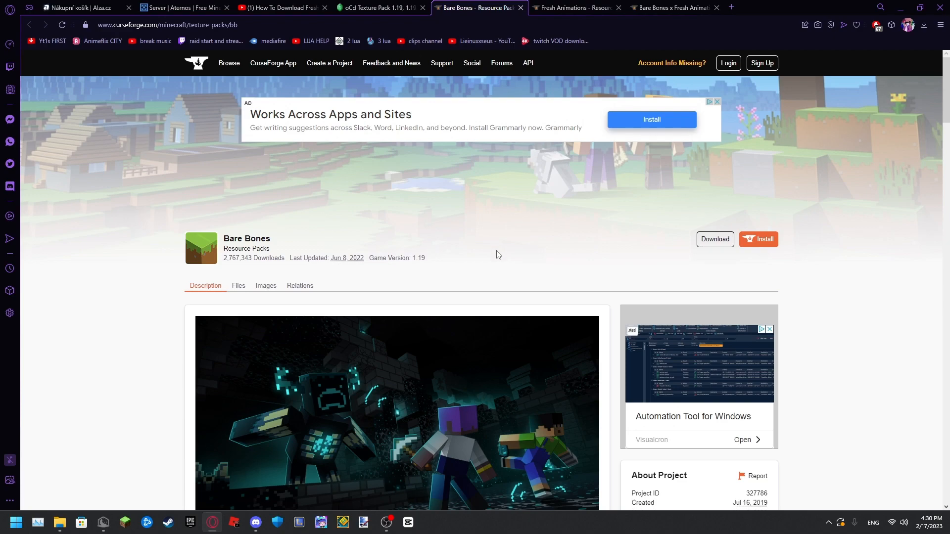
pyautogui.moveTo(493, 259)
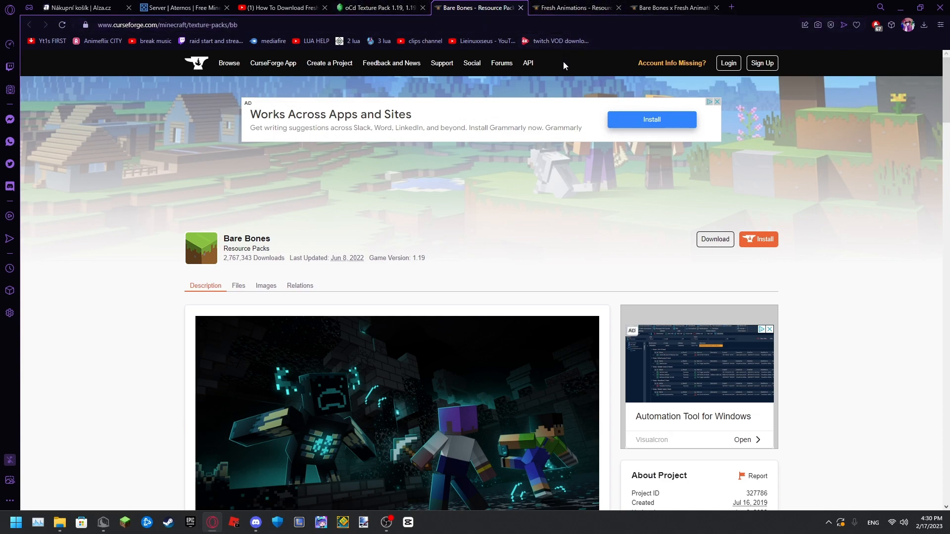
pyautogui.moveTo(526, 249)
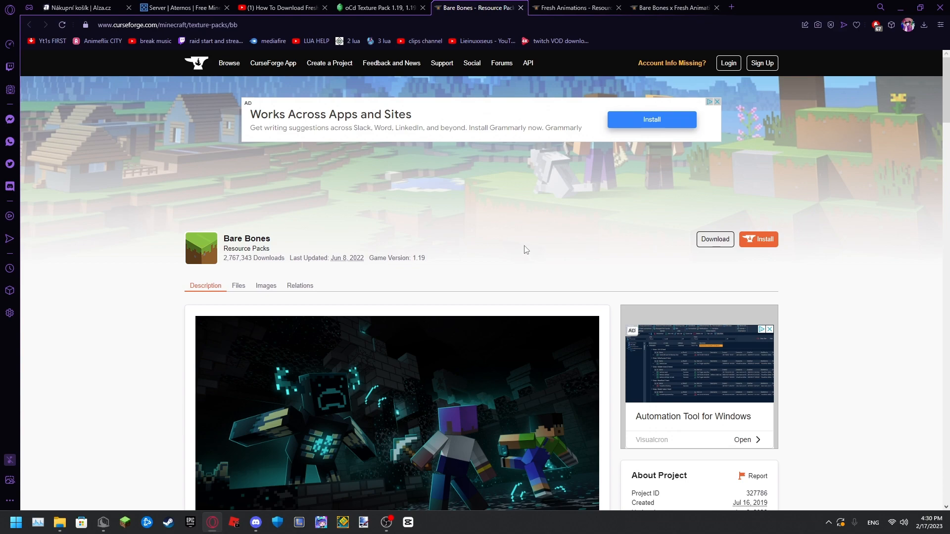
pyautogui.moveTo(526, 259)
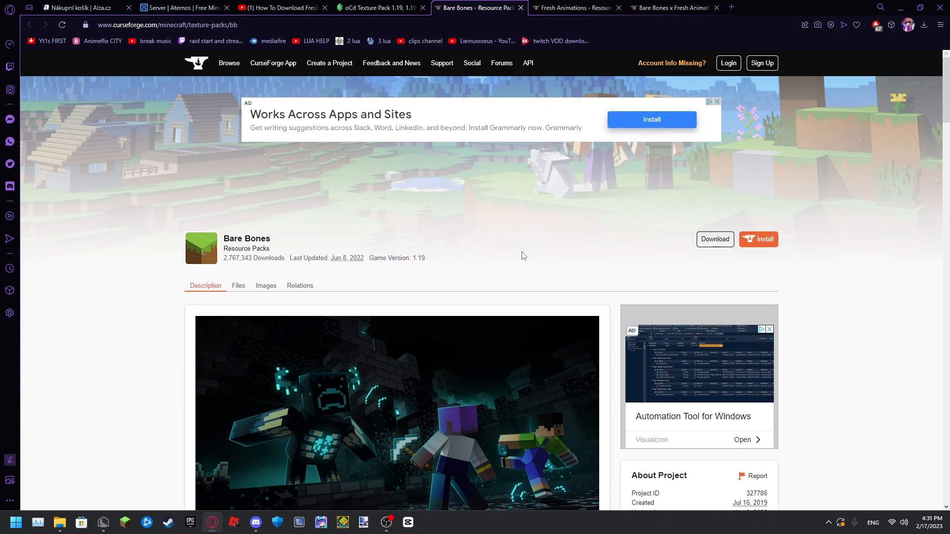
pyautogui.moveTo(317, 68)
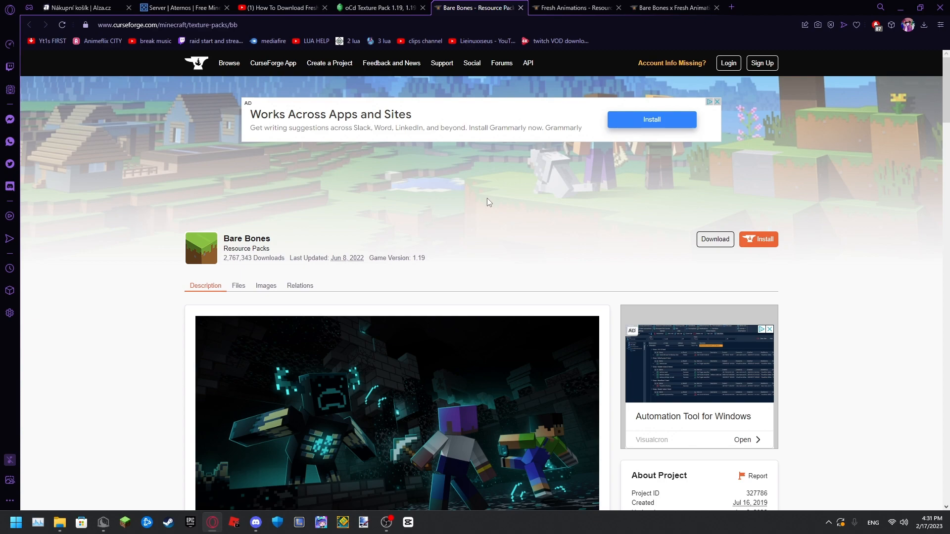
# Step: Download the Bare Bones 1.19 zip (5.6 MB) from the pack's Files listing
pyautogui.scroll(-3)
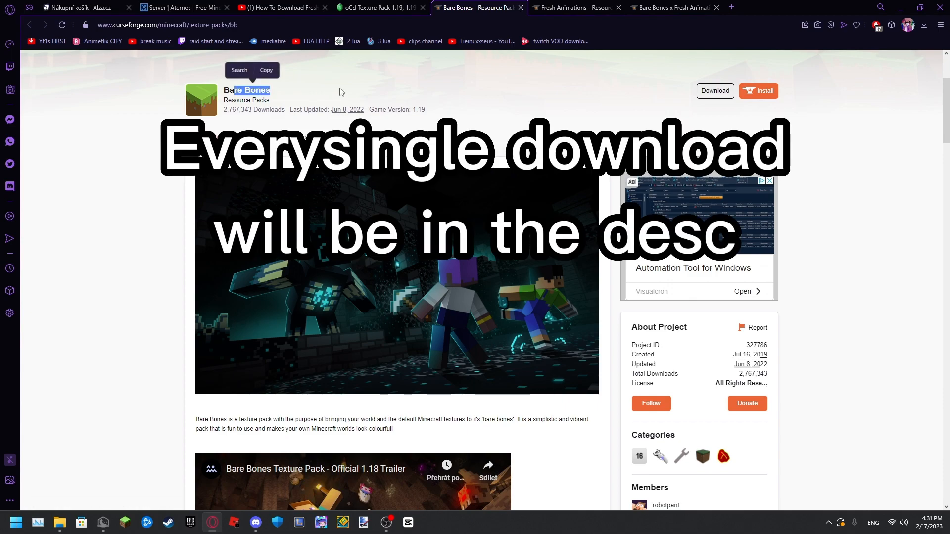
pyautogui.click(320, 104)
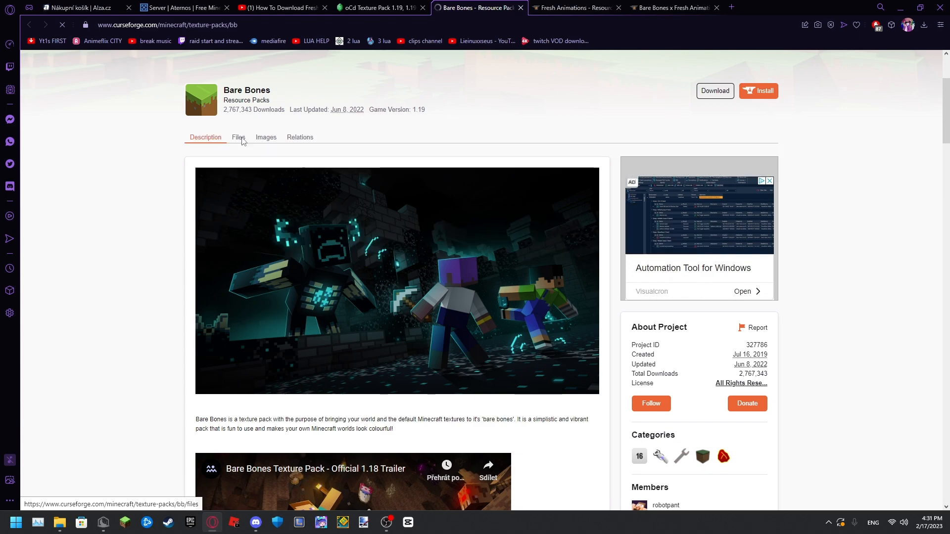
pyautogui.click(239, 137)
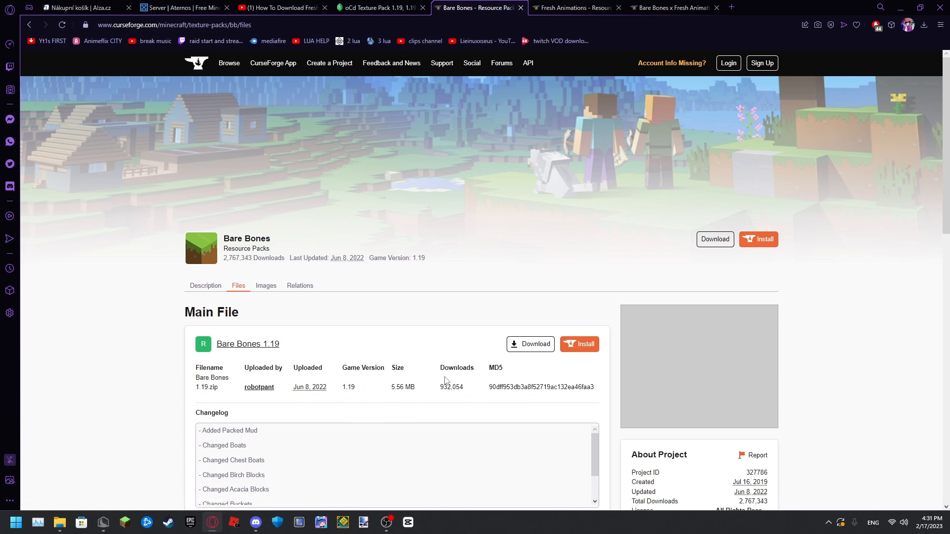
pyautogui.moveTo(432, 360)
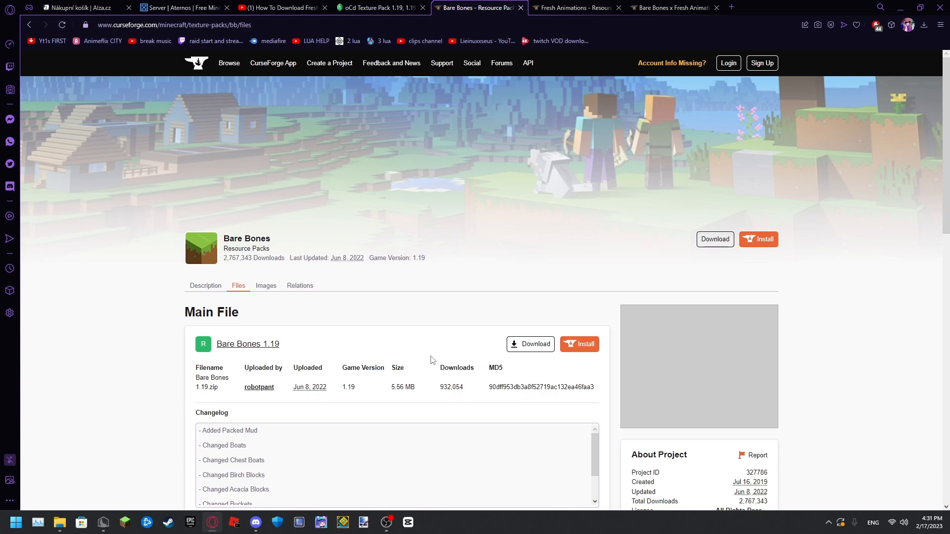
pyautogui.moveTo(412, 355)
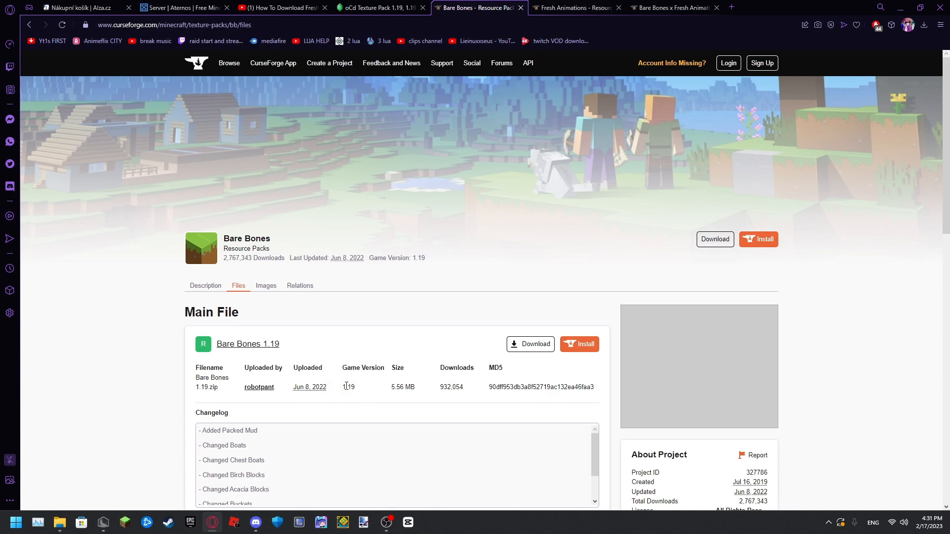
pyautogui.moveTo(506, 320)
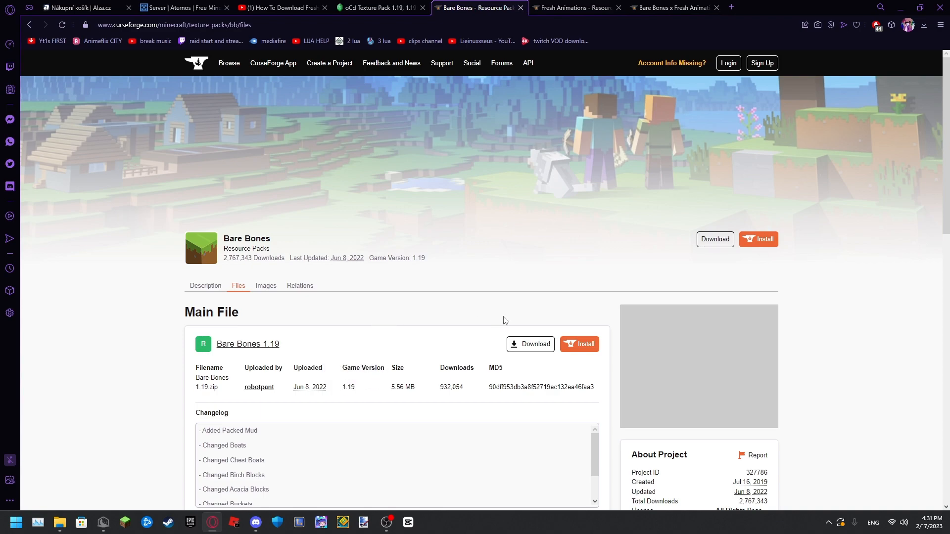
pyautogui.moveTo(500, 336)
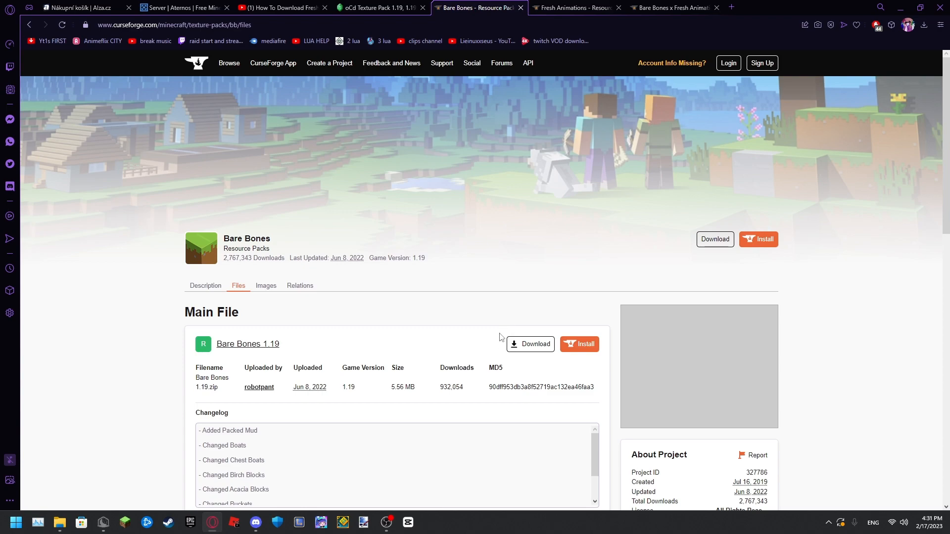
pyautogui.click(530, 343)
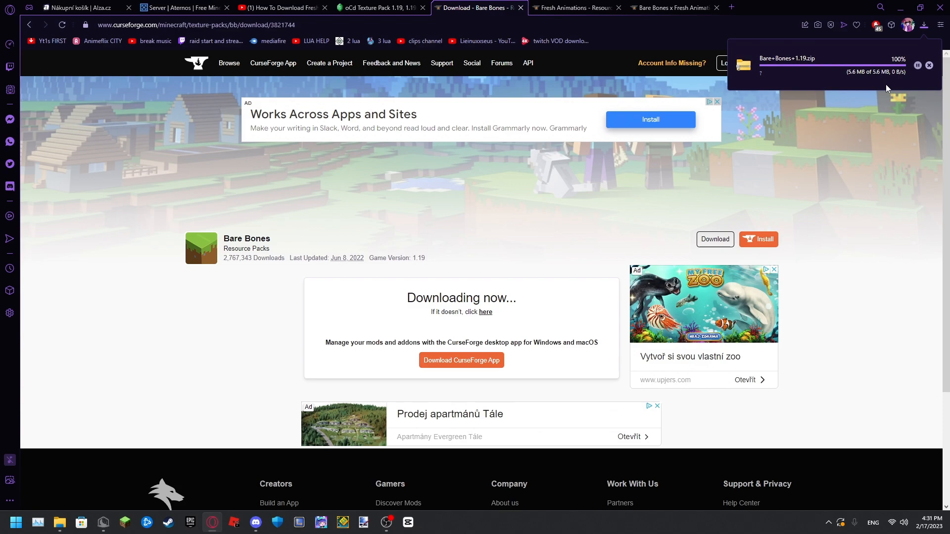
pyautogui.moveTo(706, 58)
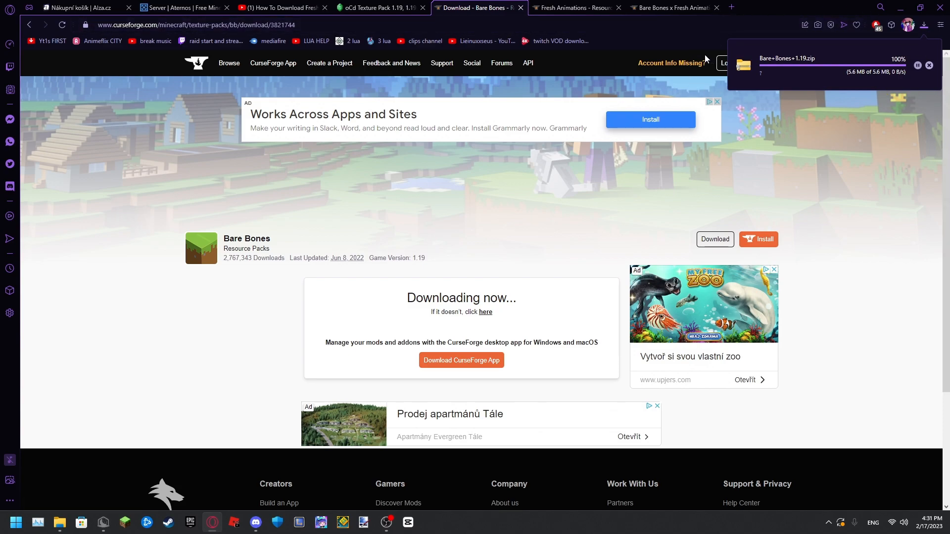
pyautogui.moveTo(916, 47)
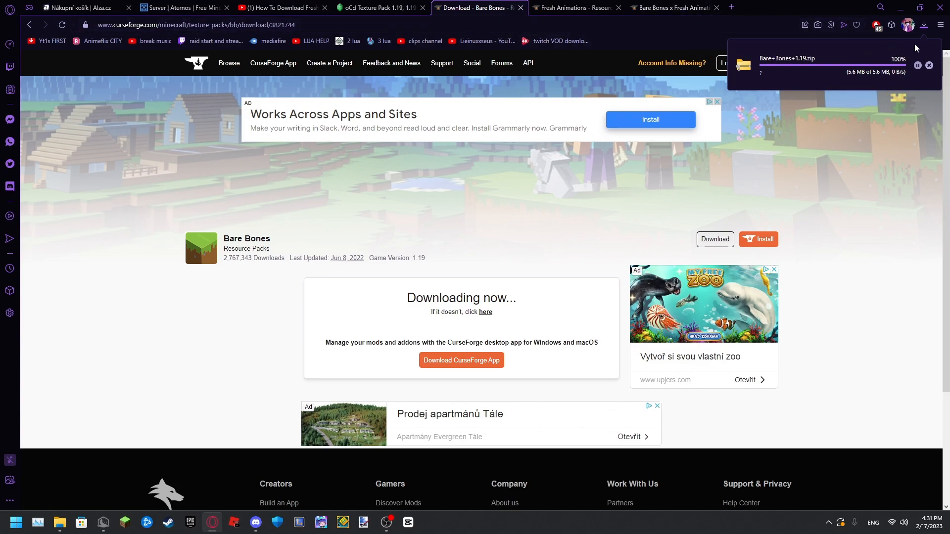
pyautogui.moveTo(560, 59)
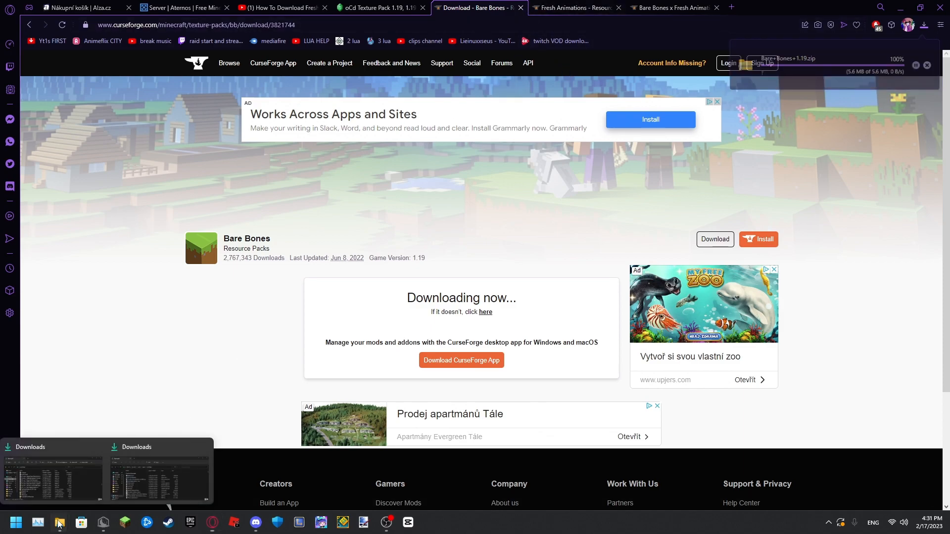
# Step: Close the Bare Bones tab and download FreshAnimations_v1.8.zip from its Files listing
pyautogui.click(59, 523)
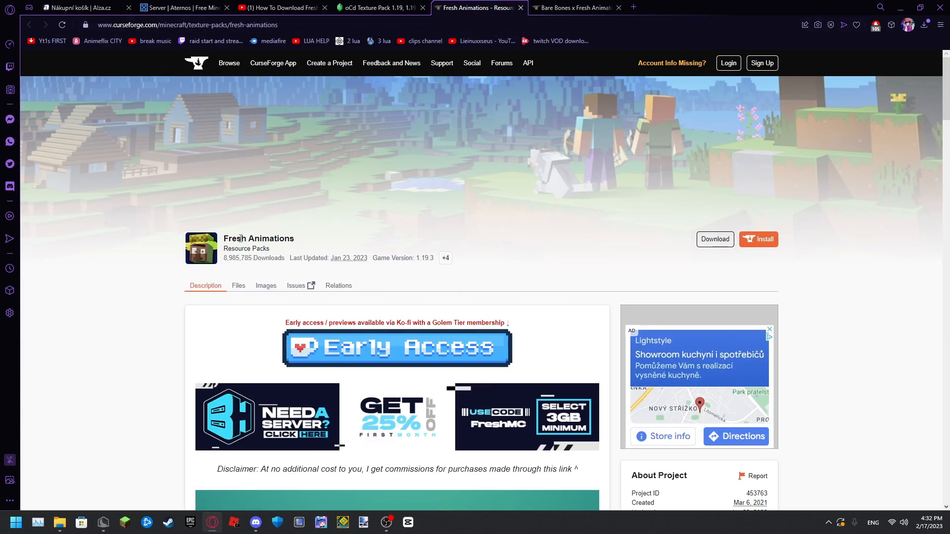
pyautogui.doubleClick(259, 239)
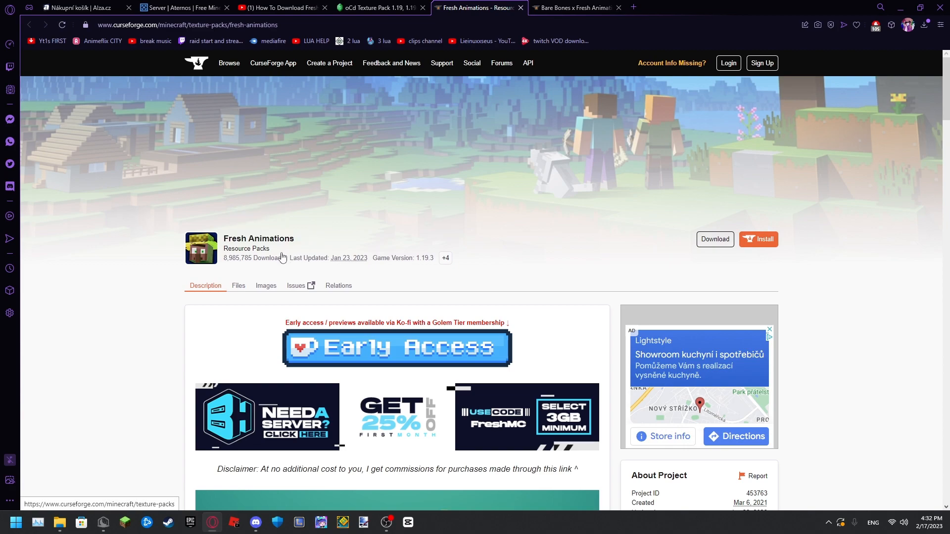
pyautogui.click(238, 285)
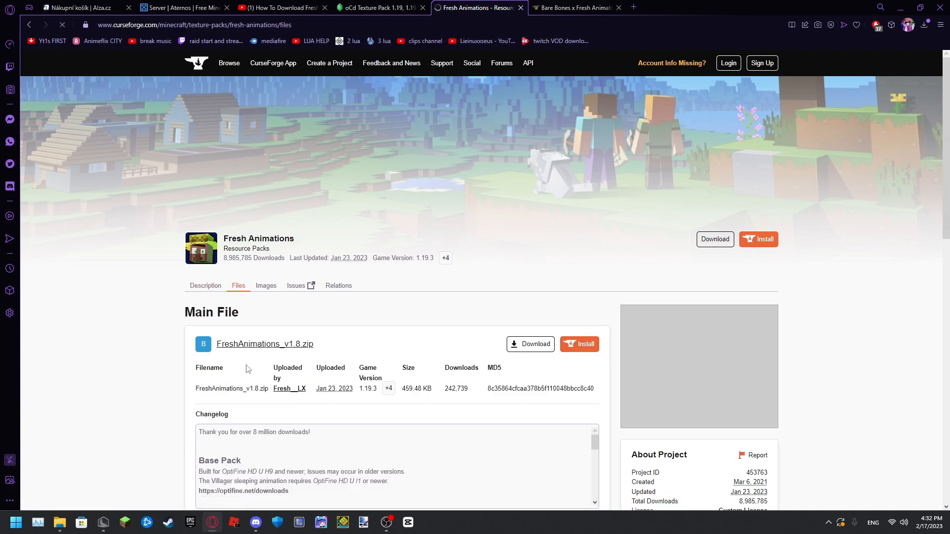
pyautogui.doubleClick(367, 388)
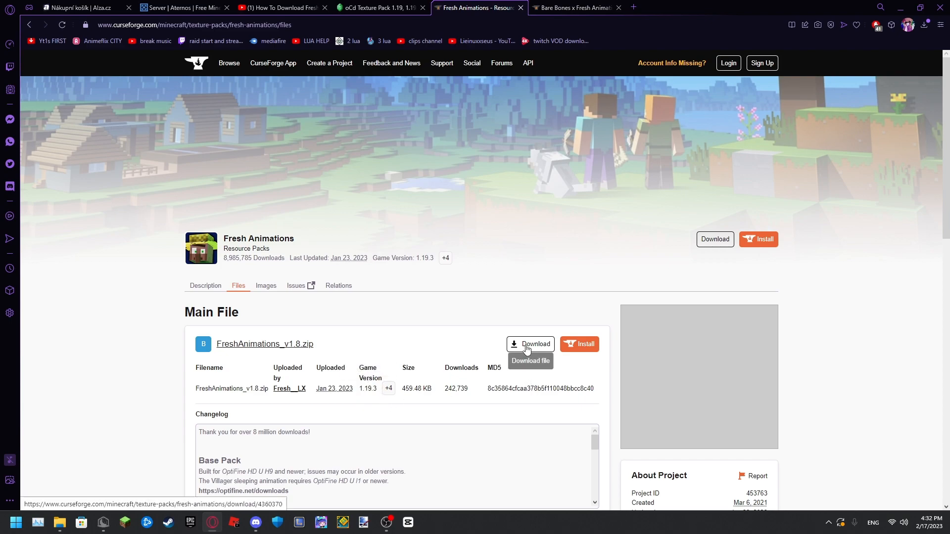
pyautogui.click(531, 344)
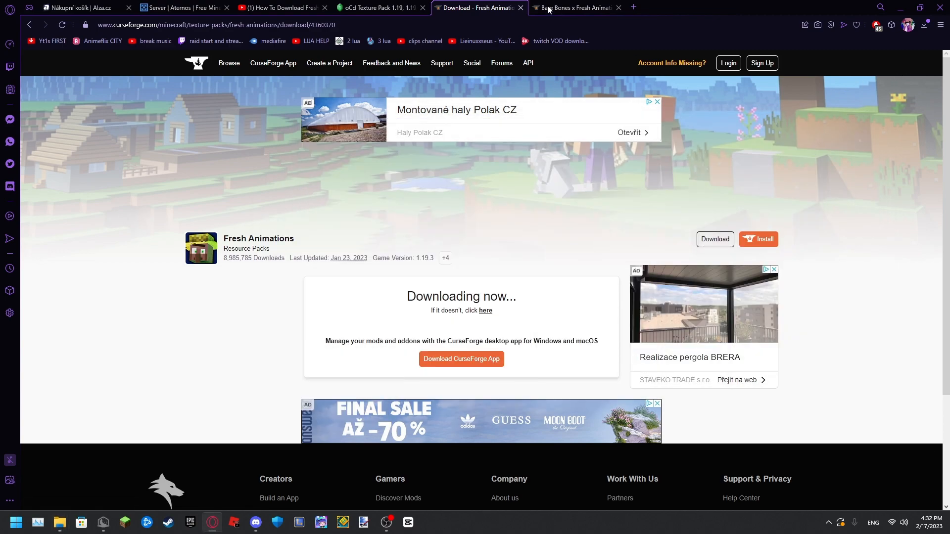
# Step: Visit the Bare Bones x Fresh Animations page, then close the CurseForge client window
pyautogui.click(572, 8)
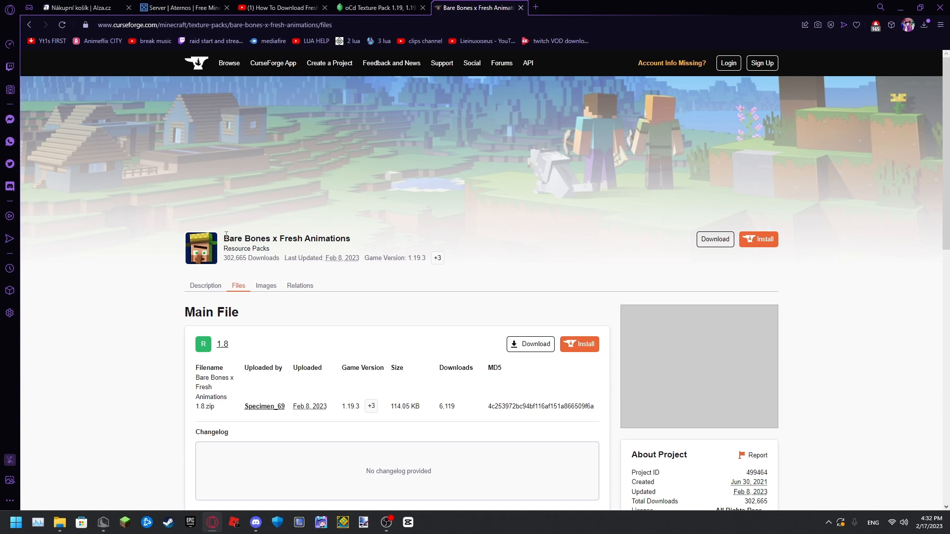
pyautogui.scroll(-3)
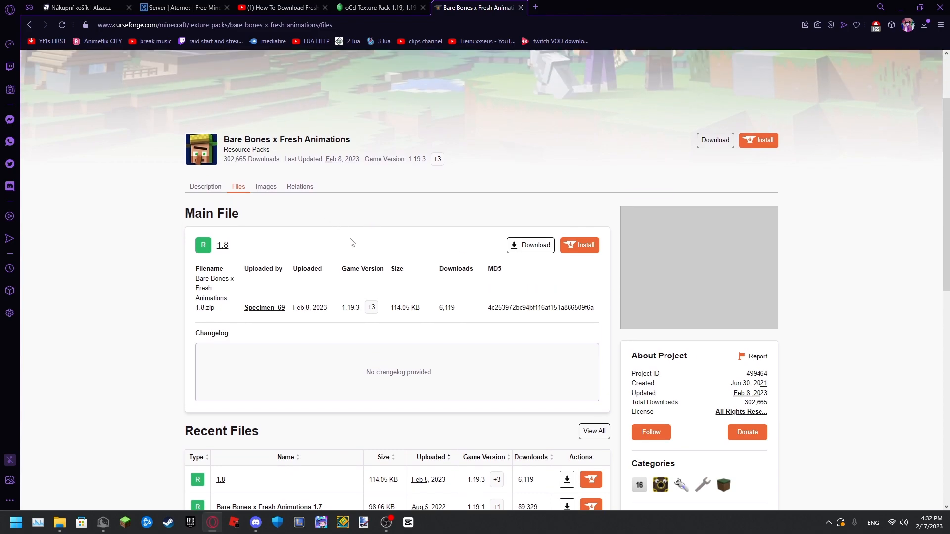
pyautogui.click(530, 245)
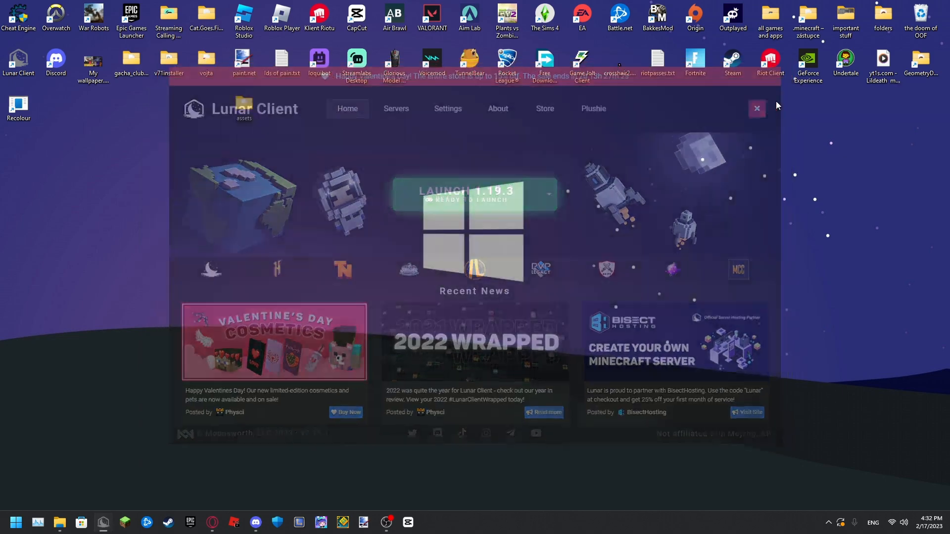
# Step: Copy the three pack zips from Downloads into %appdata% .minecraft resourcepacks, then close Explorer
pyautogui.click(756, 108)
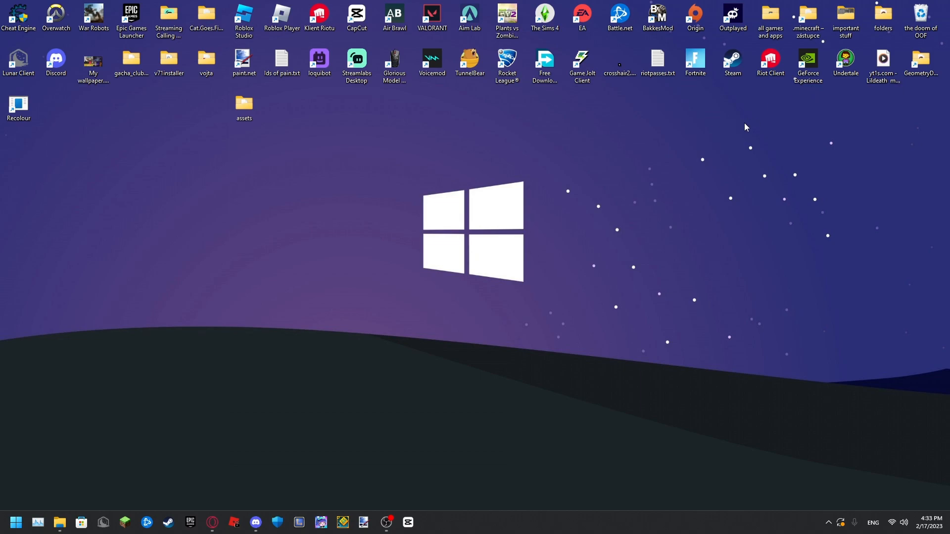
pyautogui.press('Win+r')
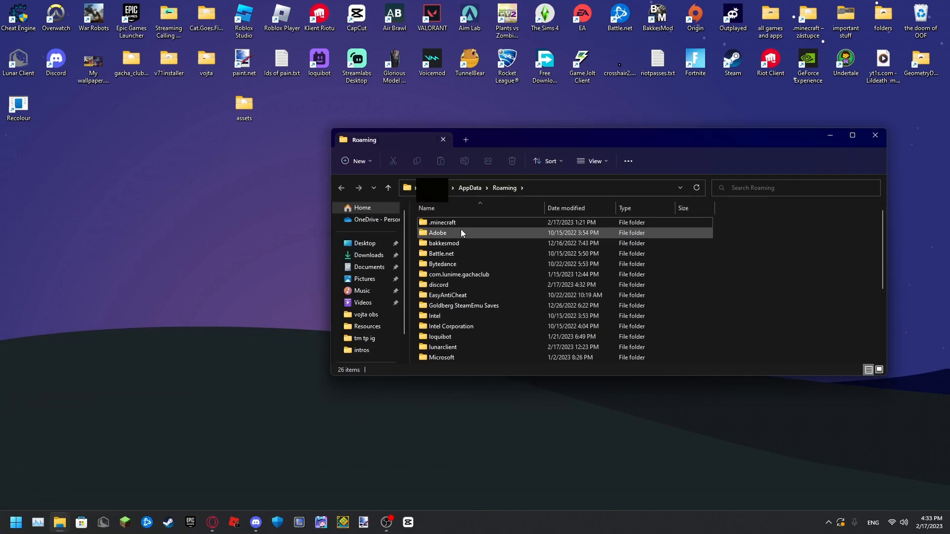
pyautogui.doubleClick(442, 222)
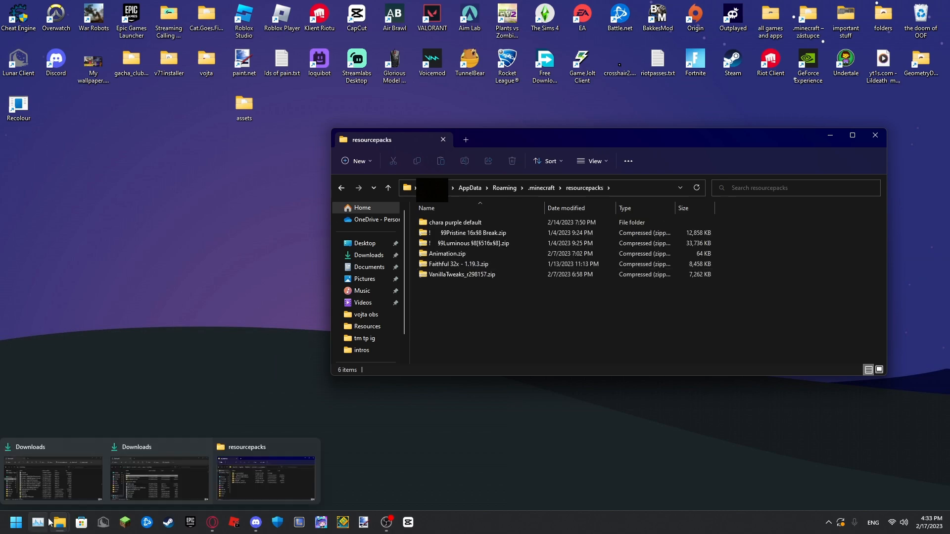
pyautogui.click(60, 520)
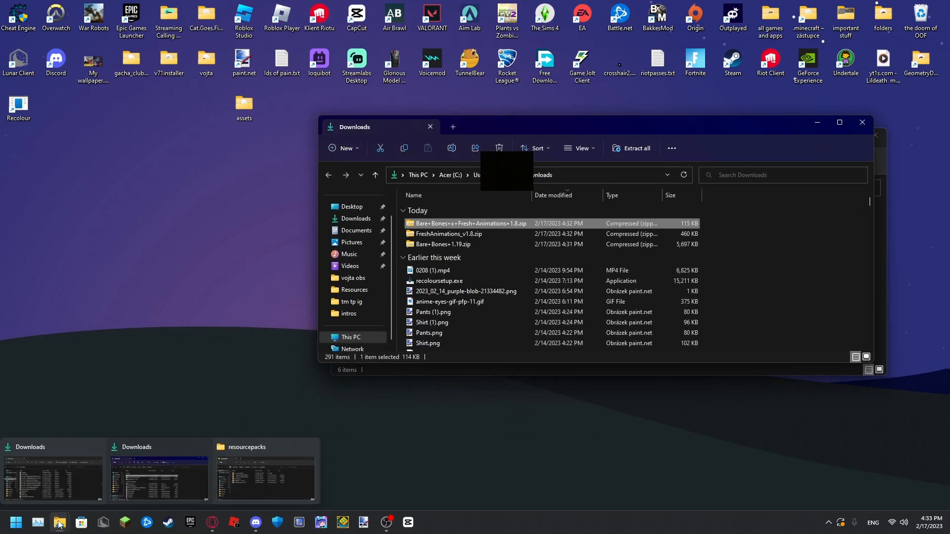
pyautogui.rightClick(61, 520)
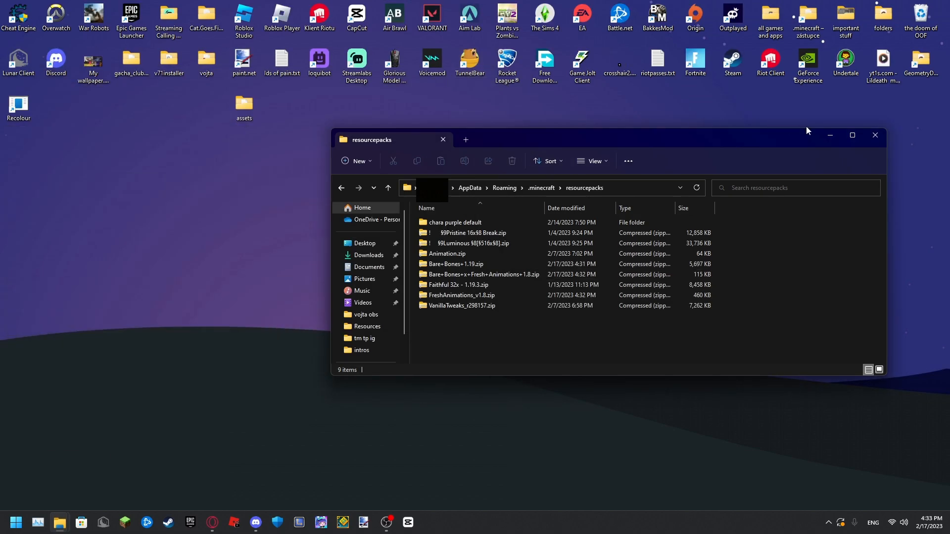
pyautogui.click(874, 135)
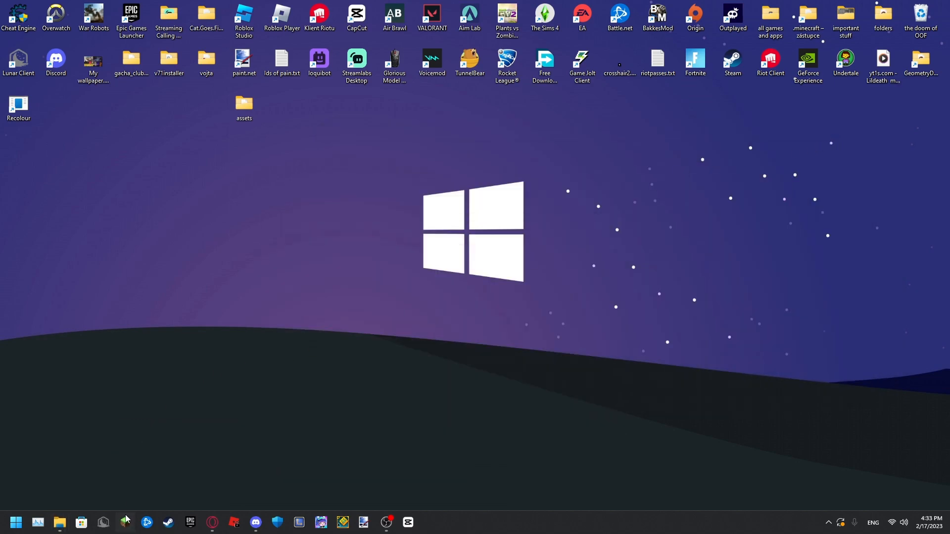
# Step: Launch the OptiFine 1.19.3 profile from Minecraft Launcher and wait for the title screen
pyautogui.click(125, 523)
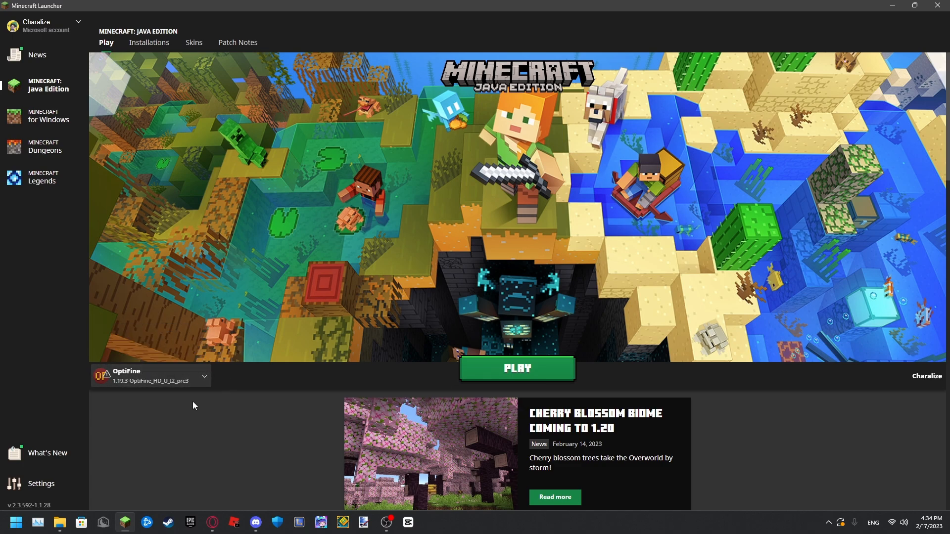
pyautogui.click(518, 369)
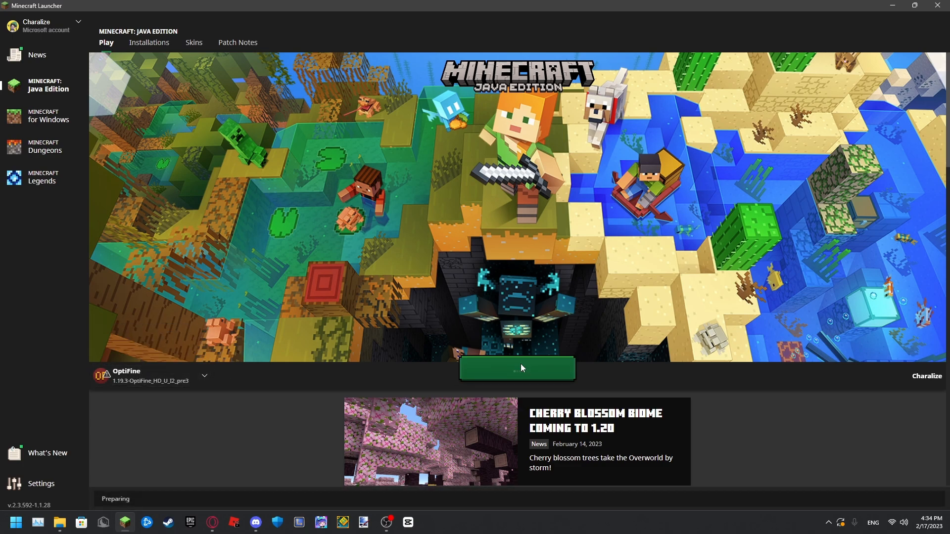
pyautogui.click(517, 369)
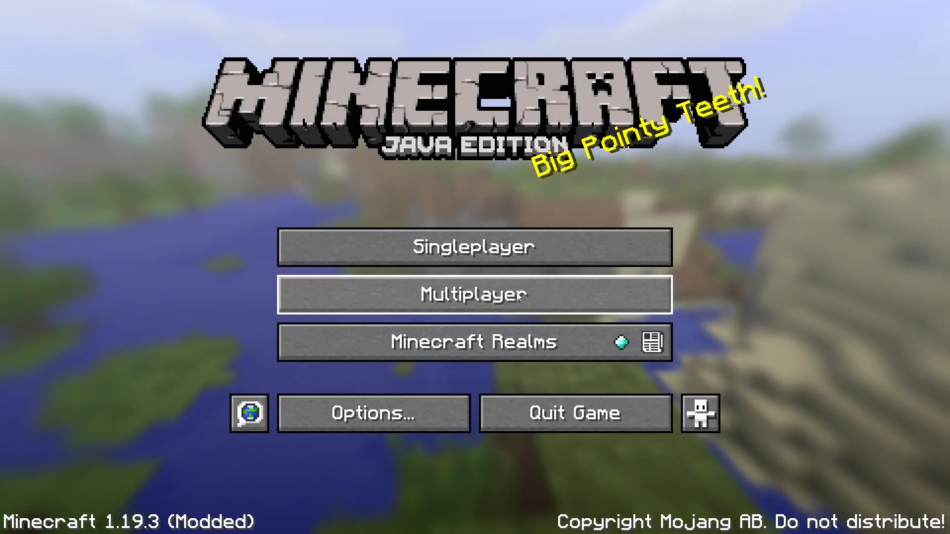
pyautogui.moveTo(446, 126)
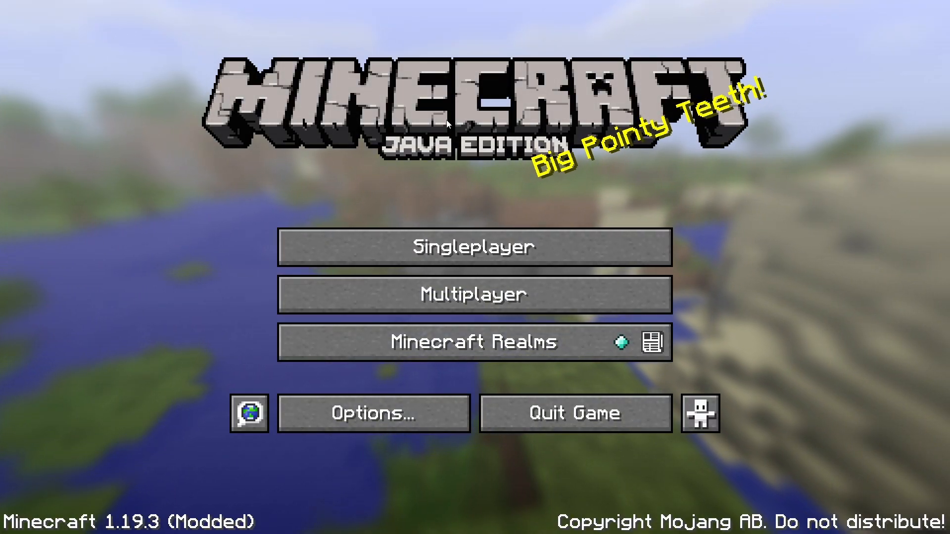
# Step: Select Bare Bones, Fresh Animations and the combined pack, accepting older-version warnings
pyautogui.click(375, 413)
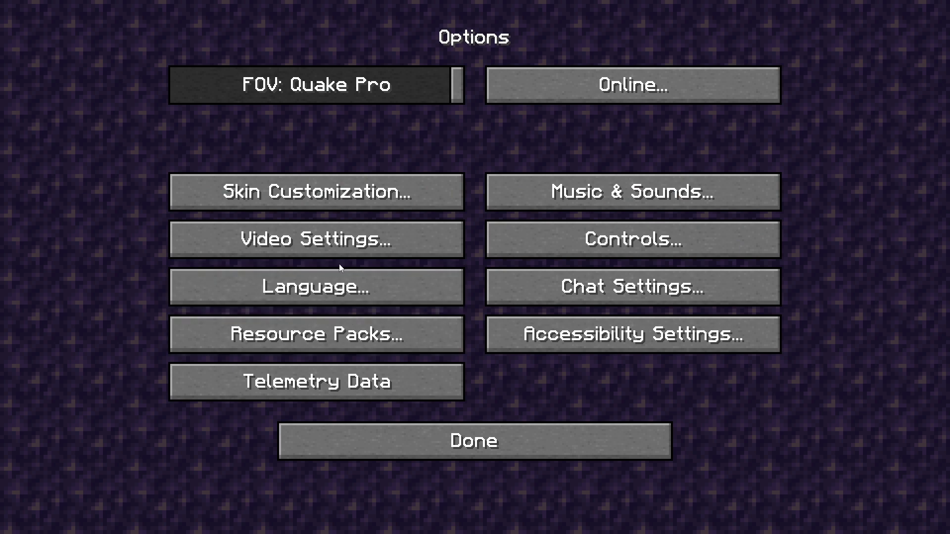
pyautogui.click(317, 334)
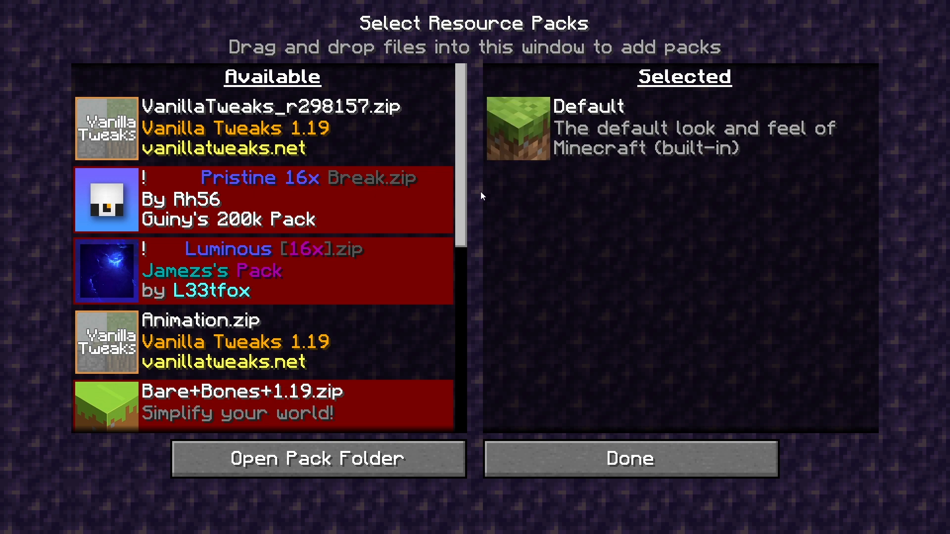
pyautogui.scroll(-3)
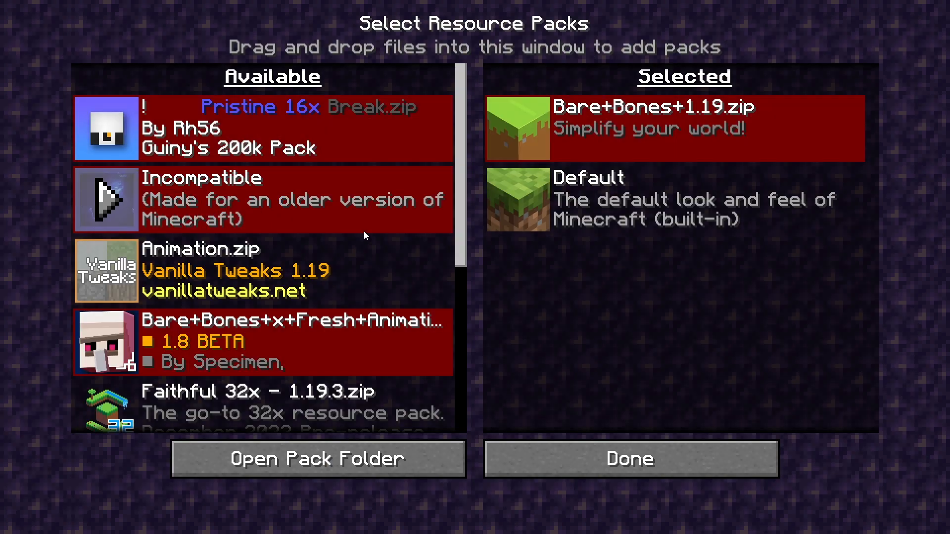
pyautogui.scroll(-3)
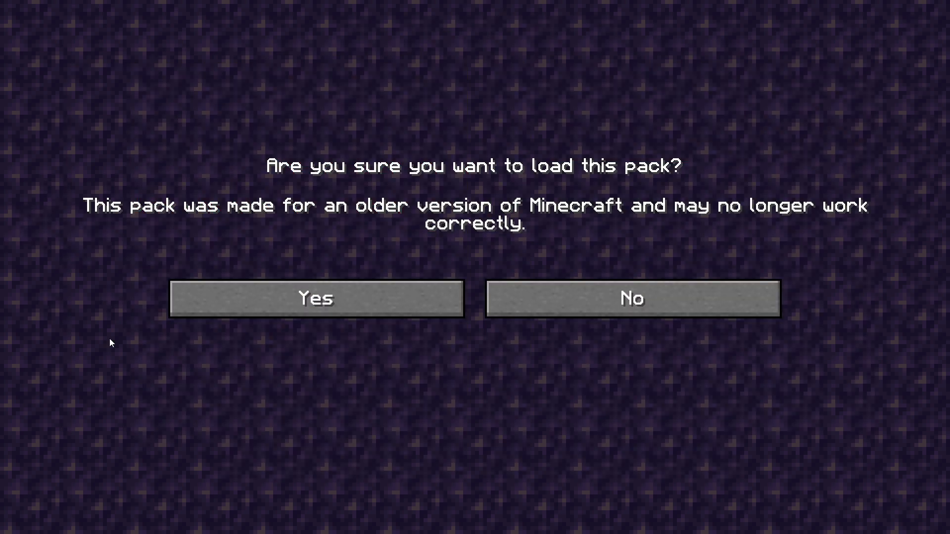
pyautogui.click(315, 299)
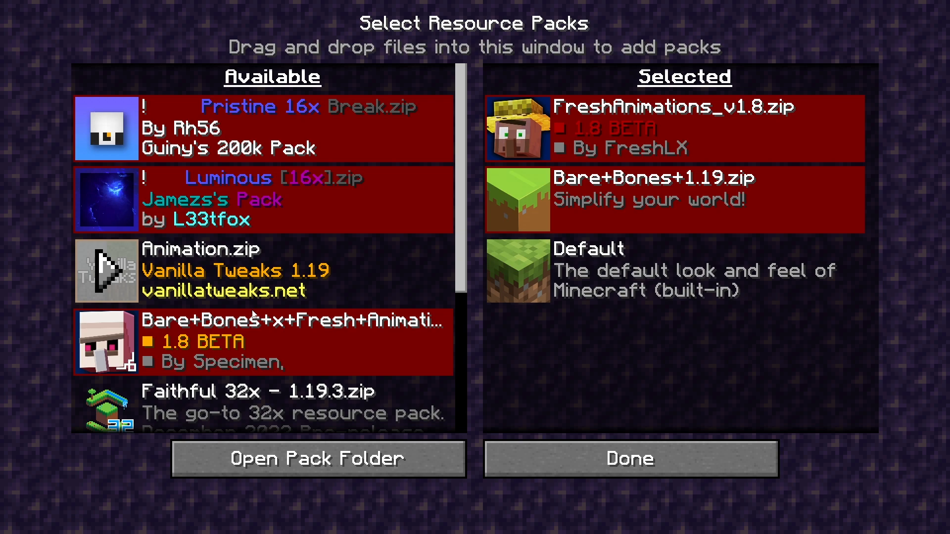
pyautogui.moveTo(386, 253)
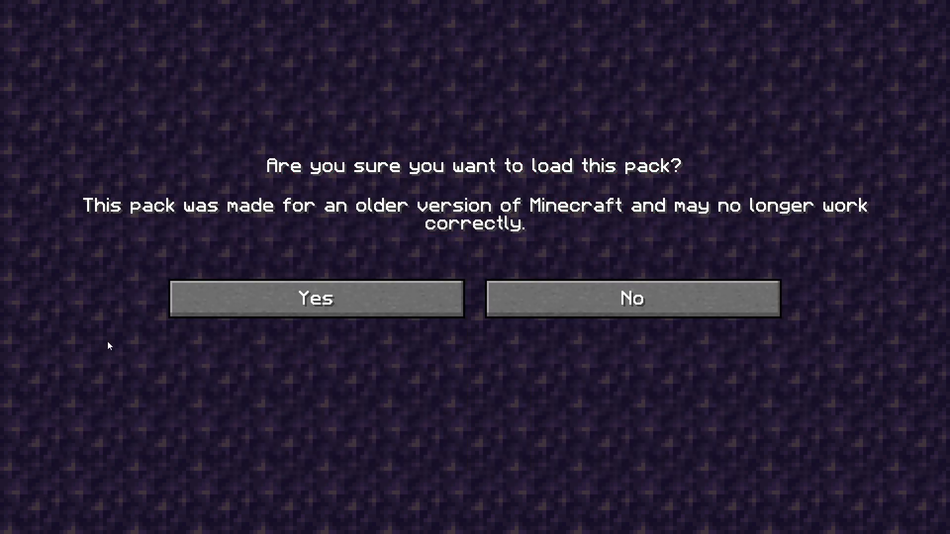
pyautogui.click(315, 298)
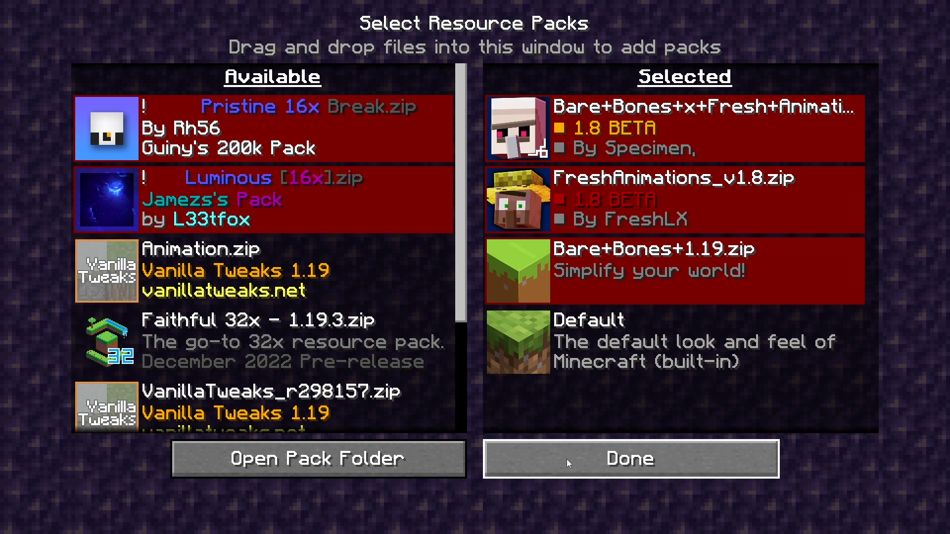
pyautogui.click(629, 458)
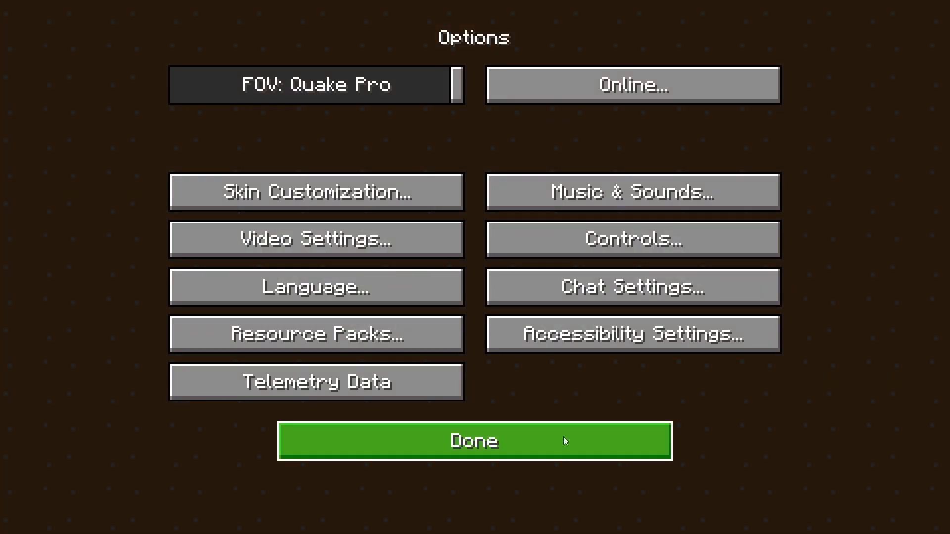
# Step: Return to the Bare Bones-styled title screen and open the Singleplayer world list
pyautogui.click(474, 441)
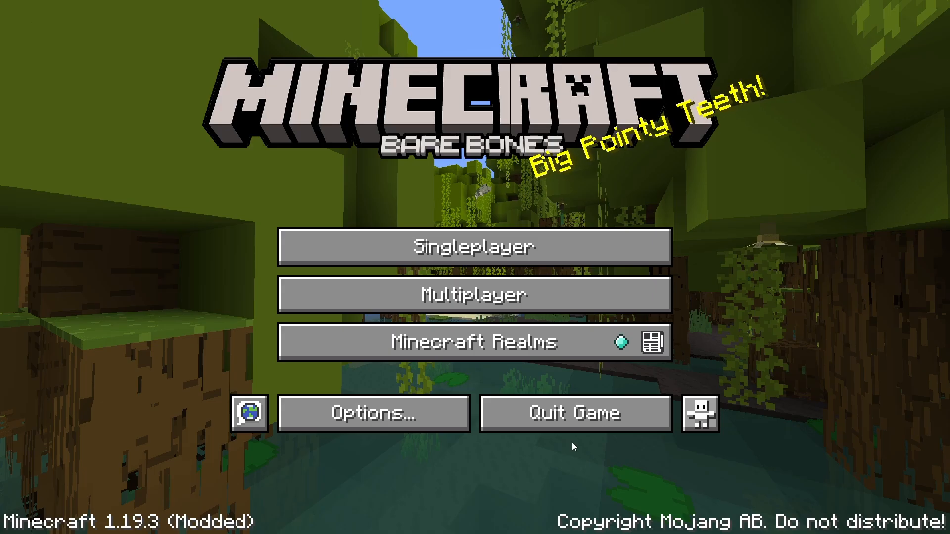
pyautogui.moveTo(74, 263)
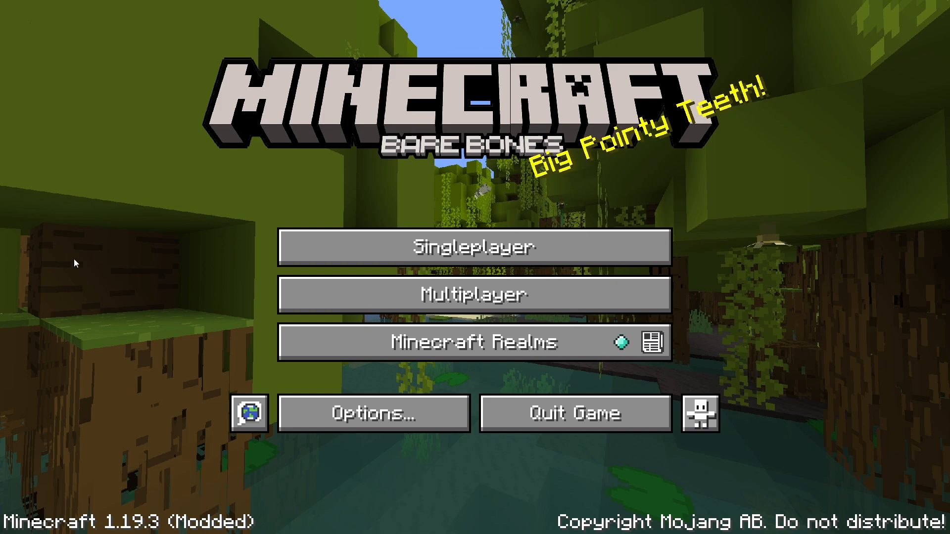
pyautogui.moveTo(255, 98)
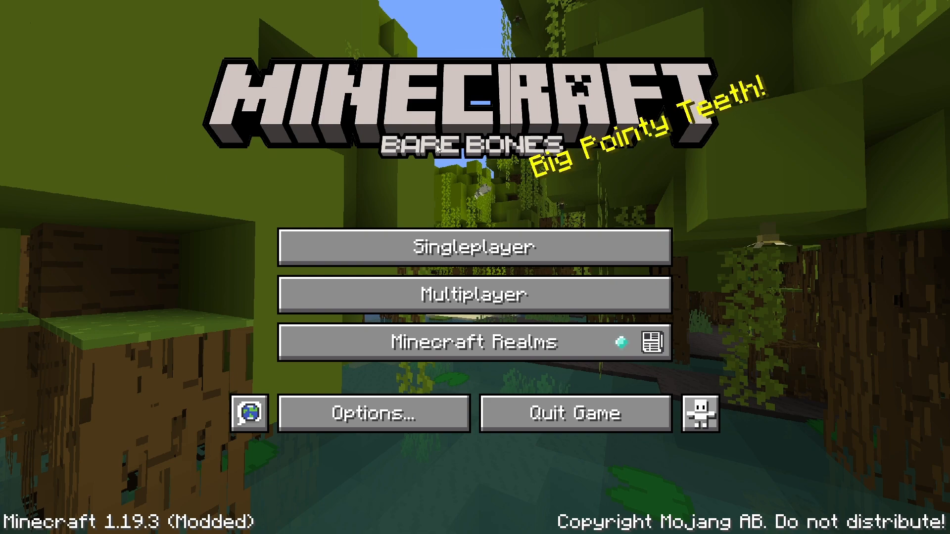
pyautogui.click(473, 247)
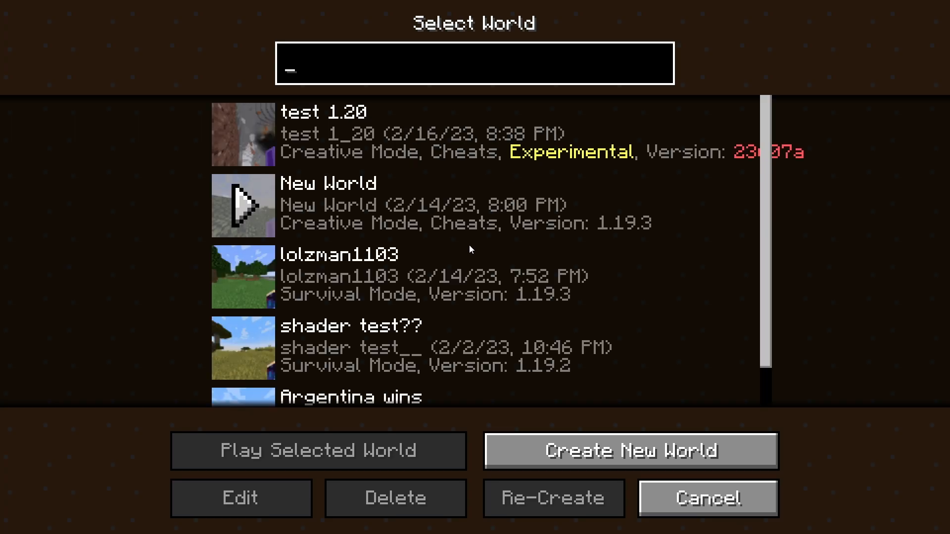